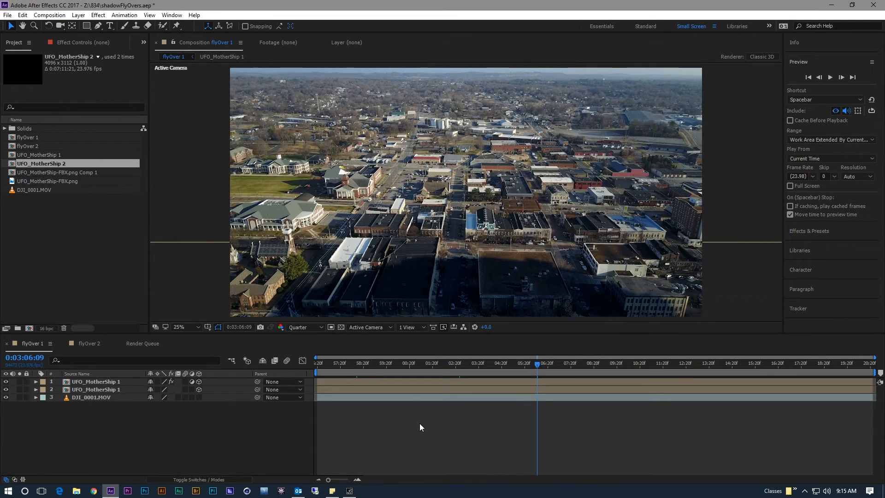
mouse_move(140, 350)
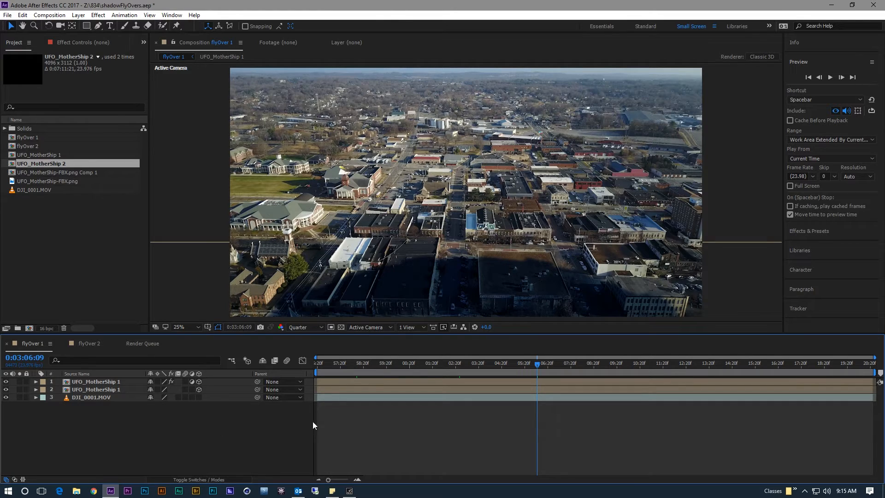
mouse_move(355, 423)
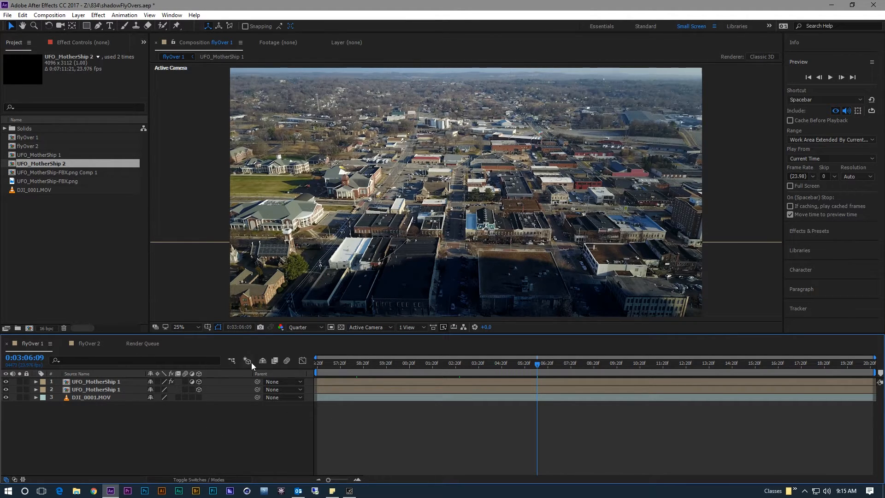
mouse_move(178, 374)
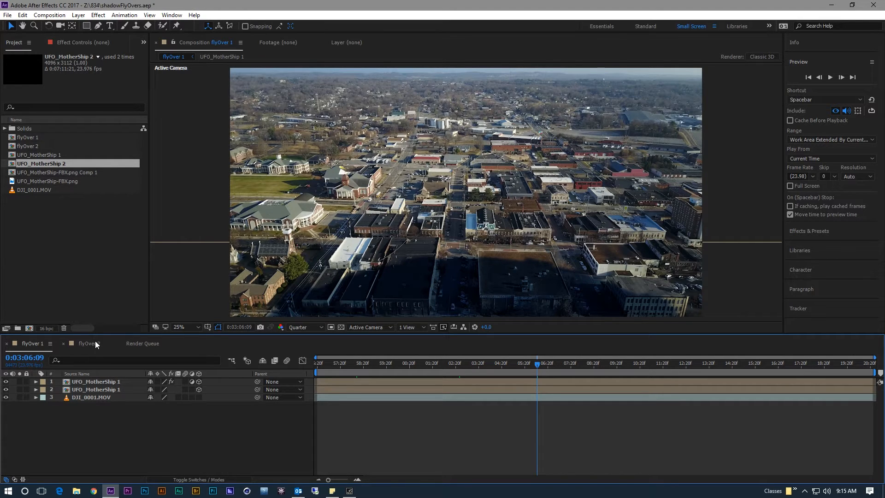
Step: Settle on the flyOver 1 composition and reach for the Composition commands to queue it
click(90, 343)
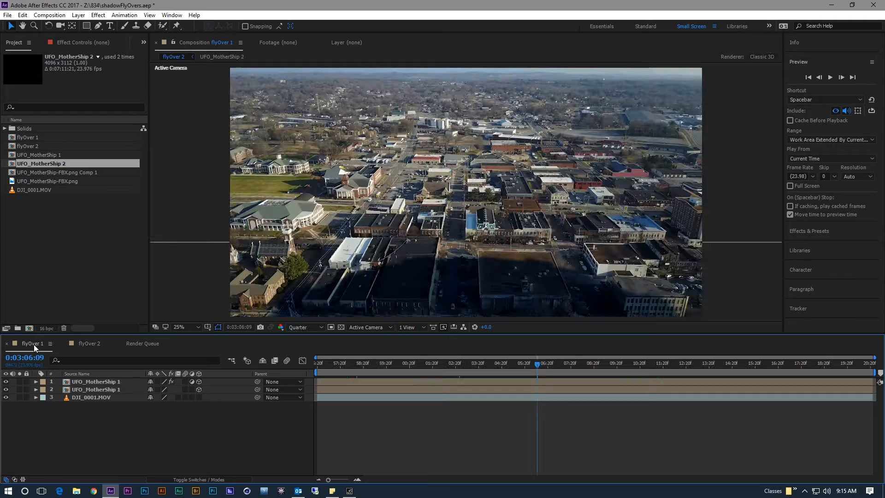
click(31, 342)
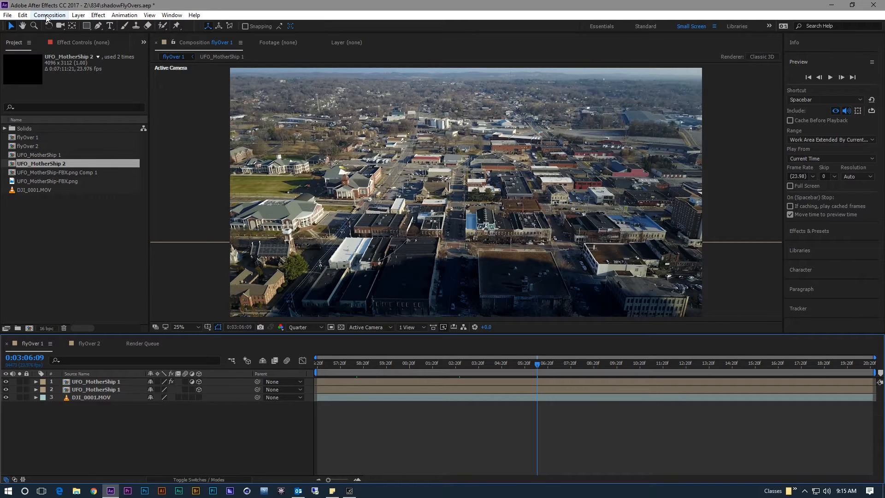
click(49, 15)
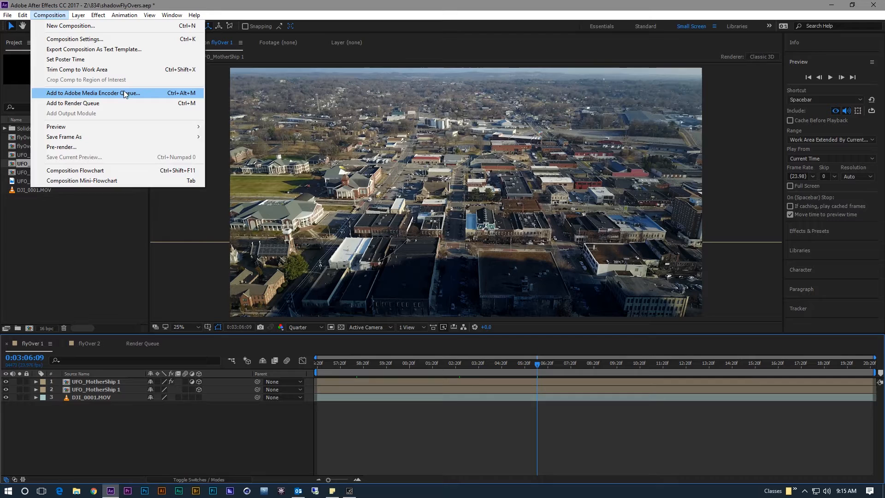
mouse_move(77, 93)
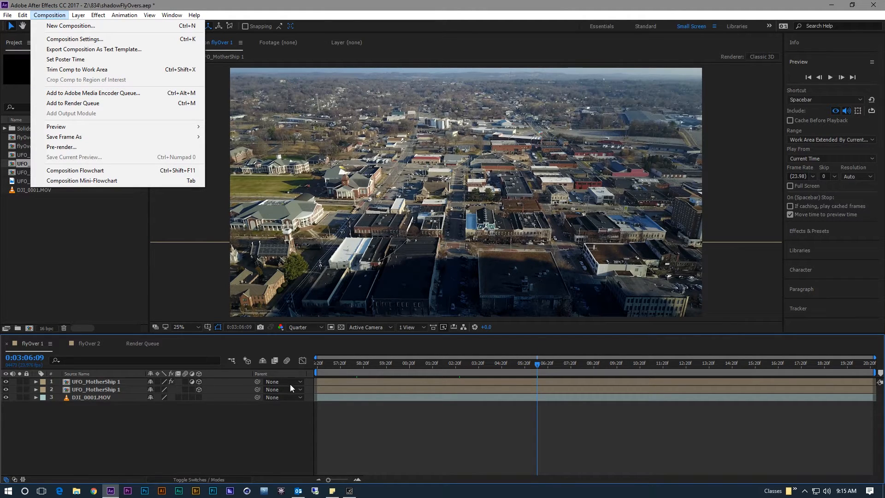
mouse_move(93, 92)
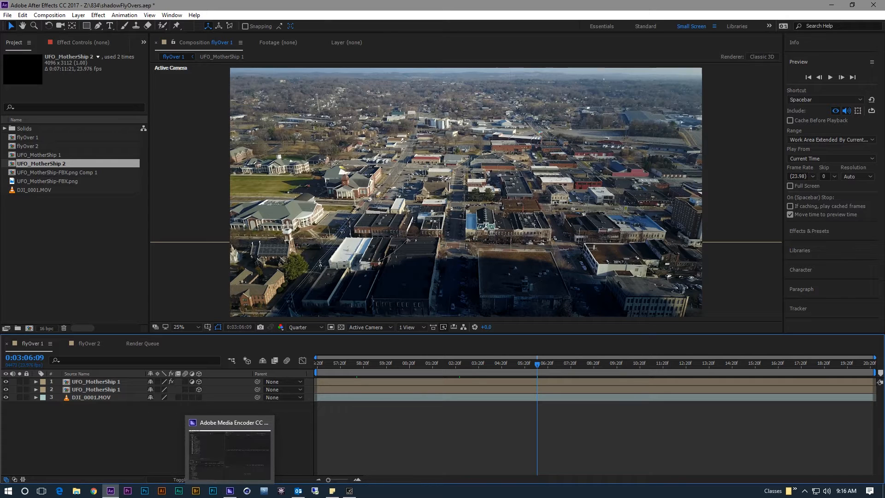
Step: Bring the Adobe Media Encoder window forward to watch flyOver 1 arrive in the queue
click(229, 449)
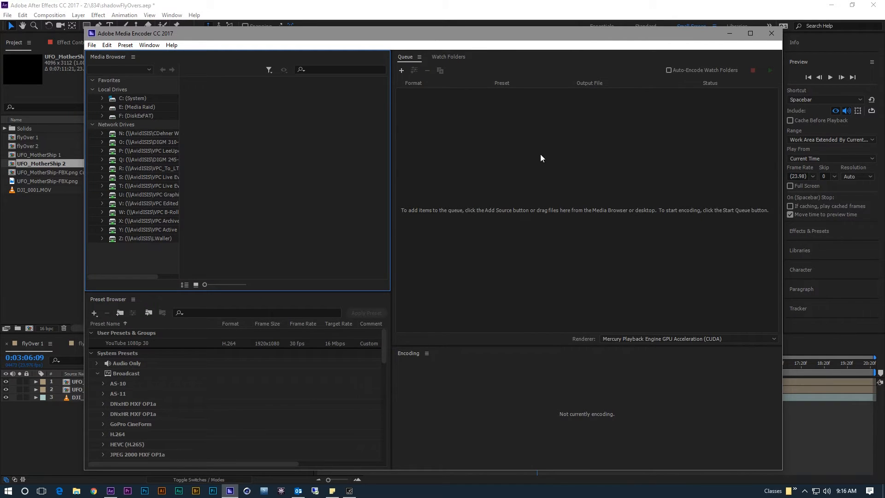
mouse_move(333, 386)
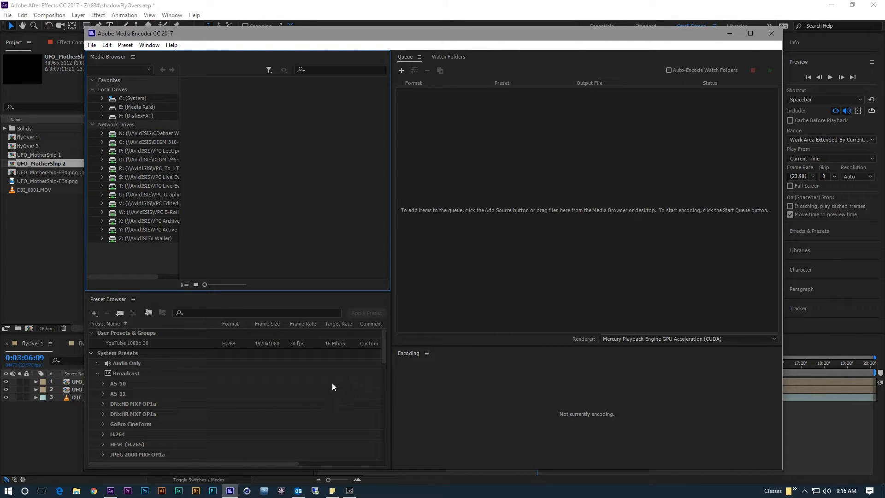
mouse_move(614, 141)
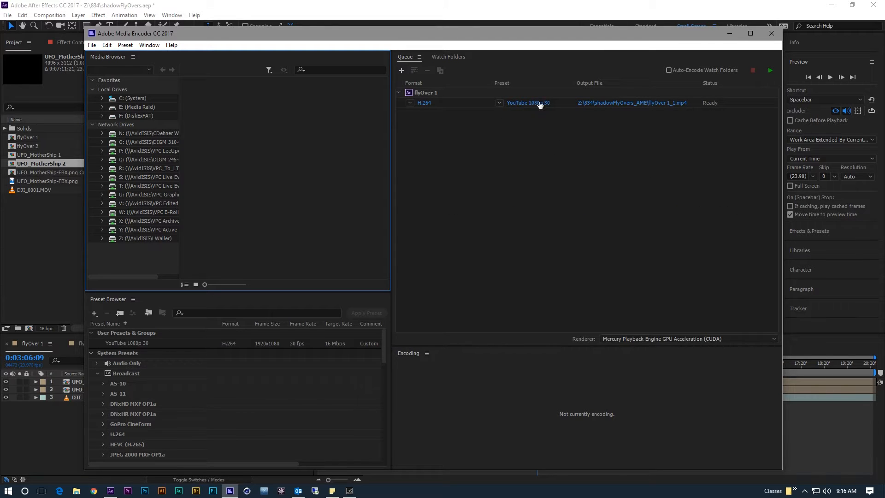
mouse_move(513, 112)
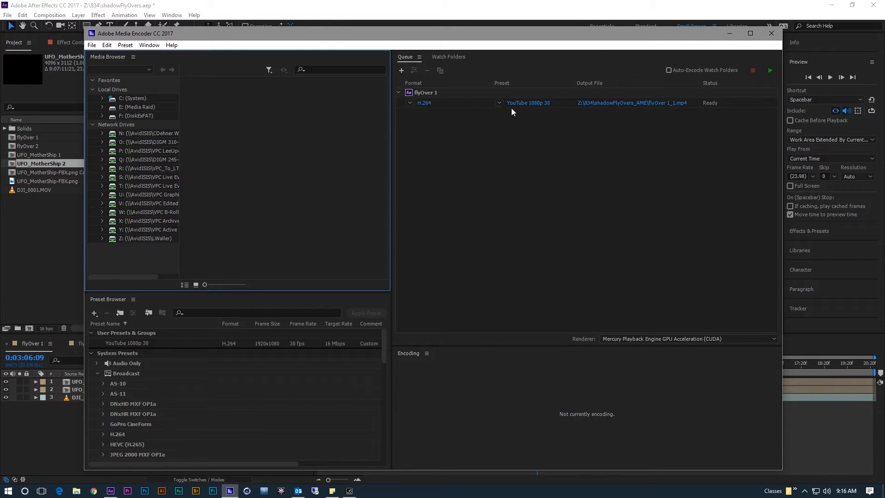
mouse_move(497, 107)
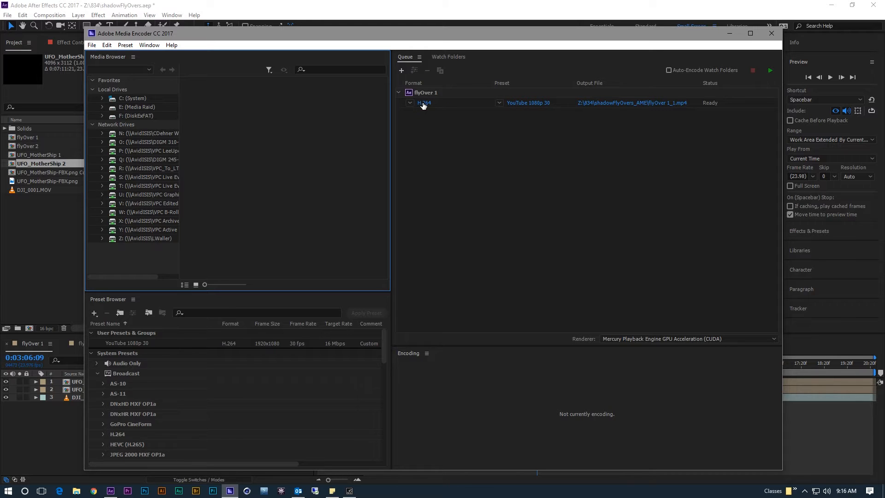
mouse_move(423, 102)
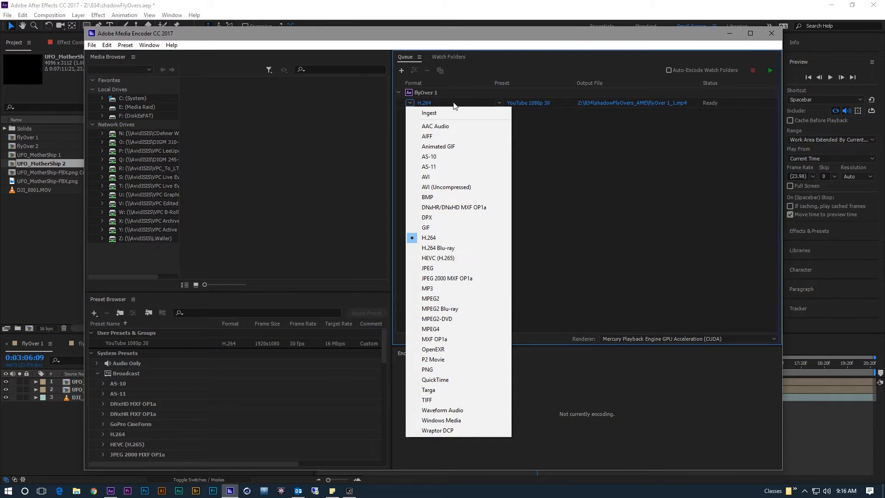
mouse_move(428, 238)
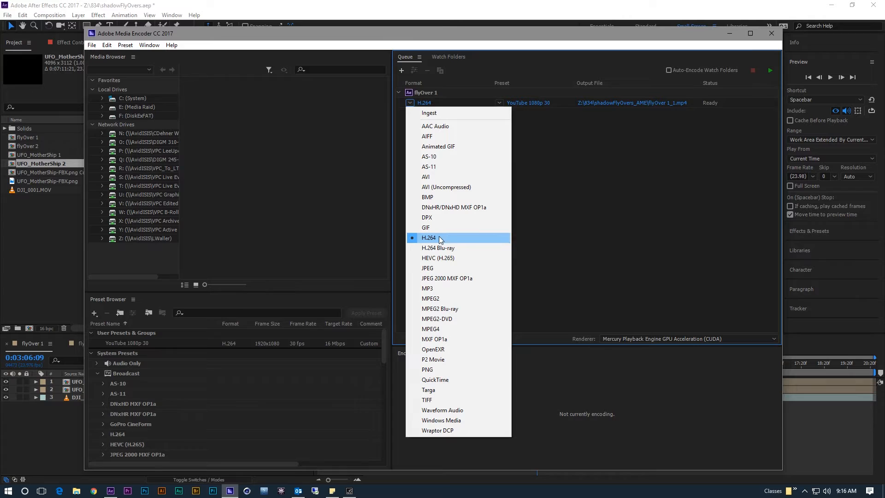
mouse_move(429, 237)
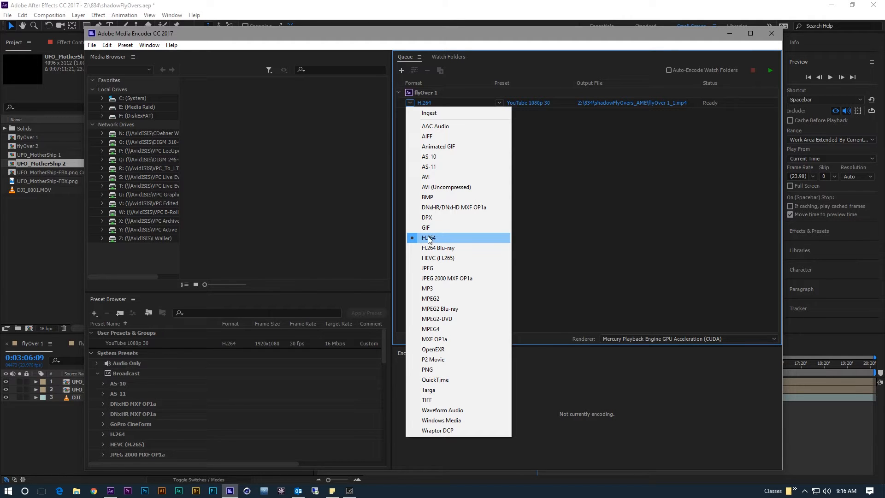
Step: Give the flyOver 1 job the H.264 format with the Match Source - High bitrate preset
click(428, 237)
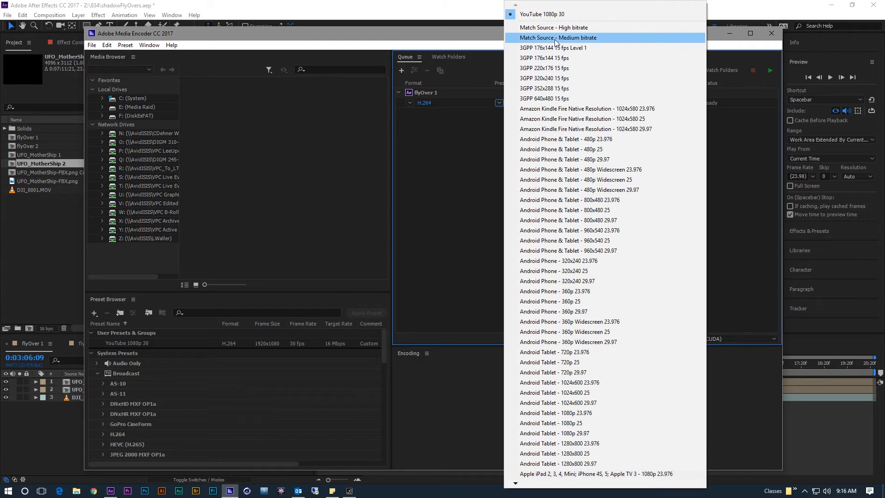
mouse_move(540, 41)
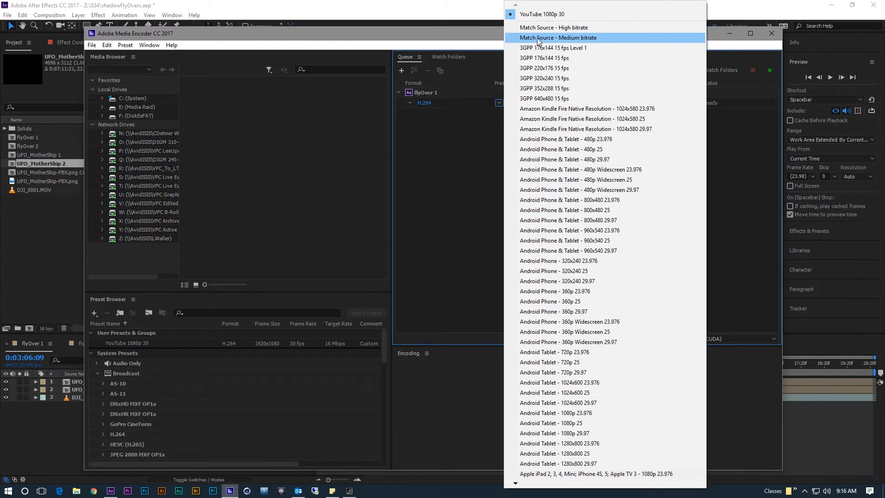
click(554, 26)
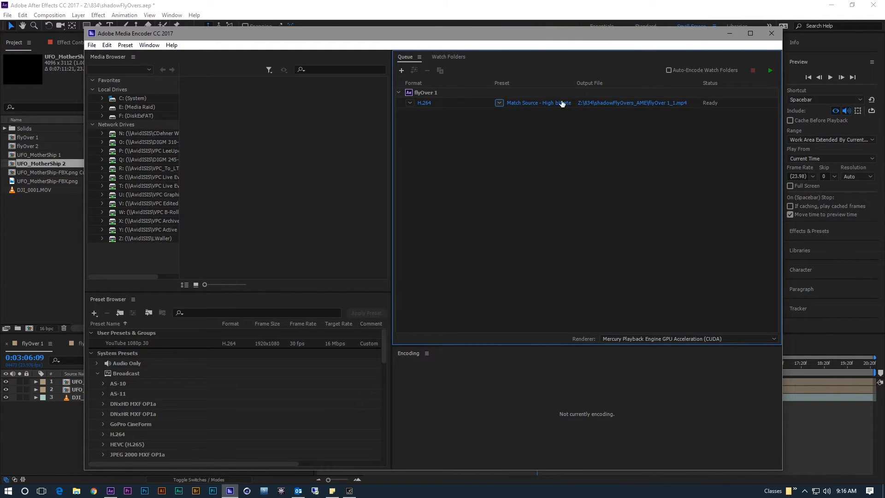
mouse_move(536, 102)
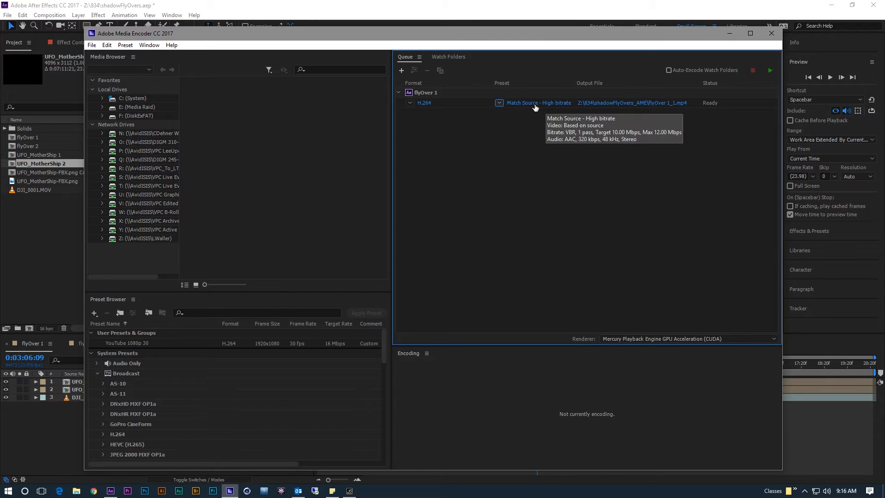
mouse_move(608, 107)
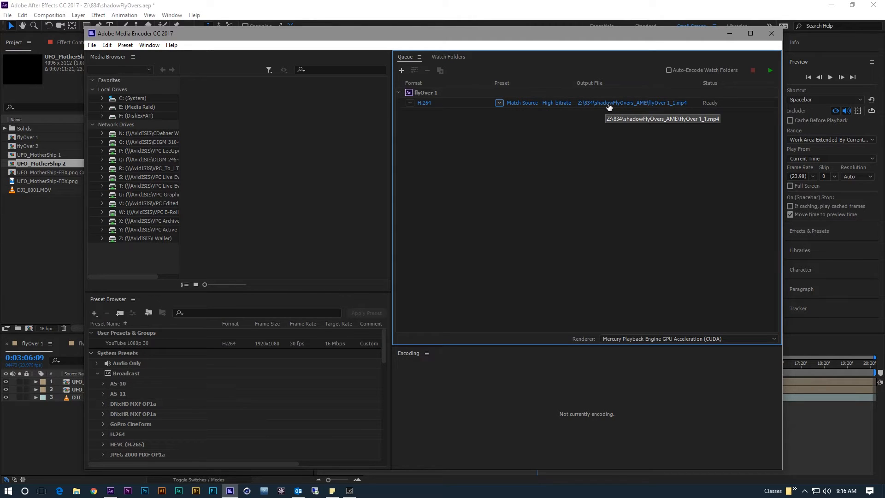
mouse_move(615, 106)
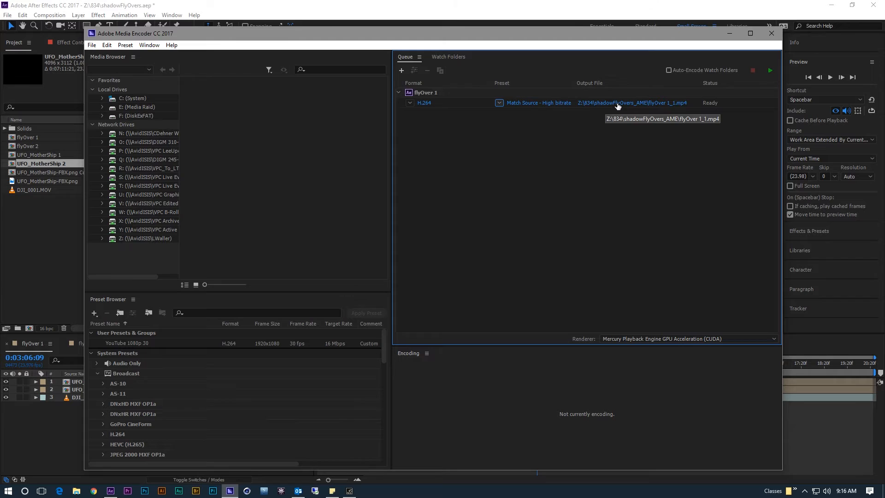
Step: Save the flyOver 1 output file to the Media Raid (E:) drive instead of the network folder
click(632, 102)
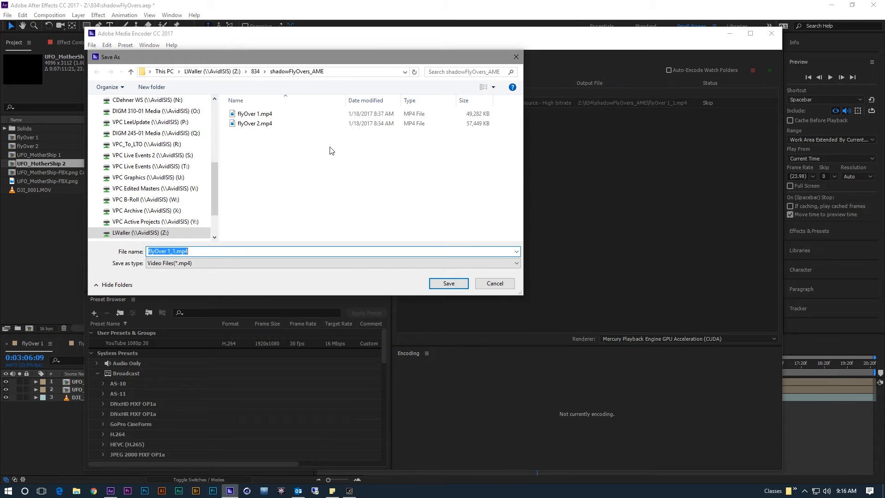
mouse_move(192, 110)
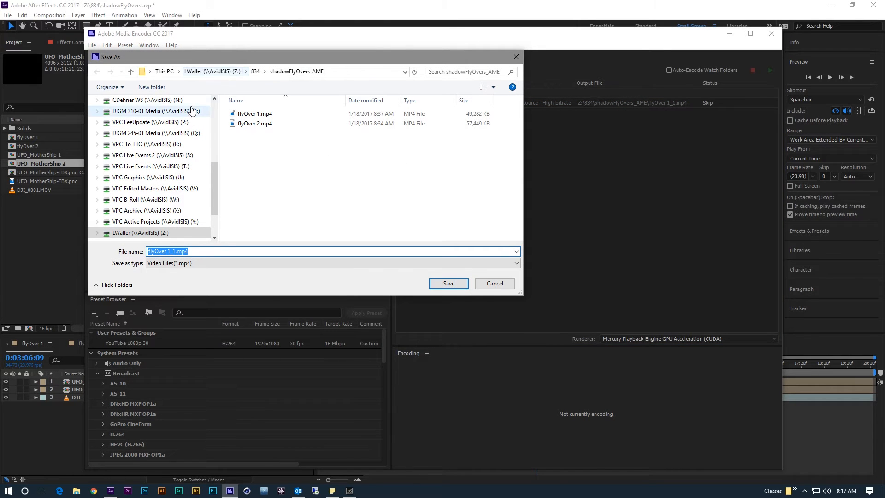
scroll(up, 3)
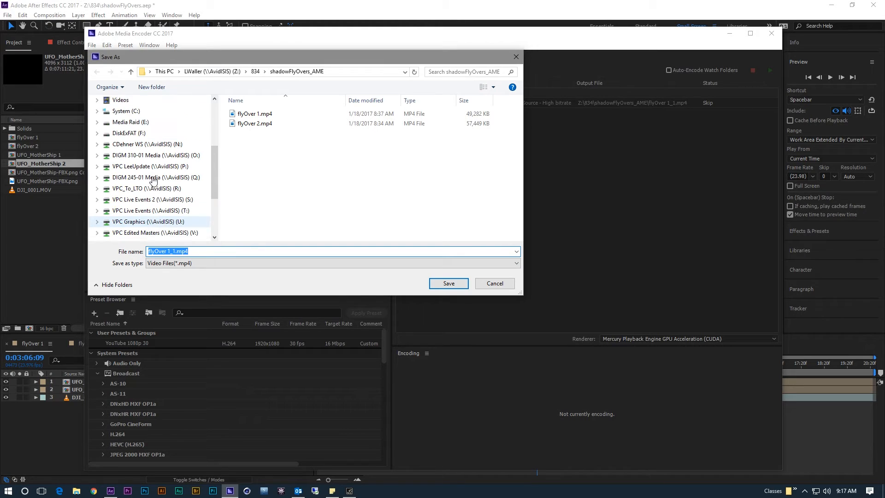
click(130, 122)
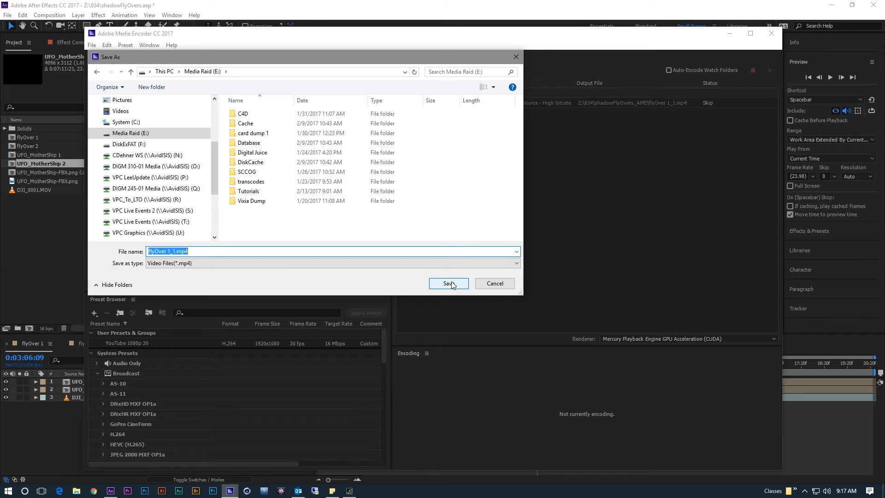
click(448, 283)
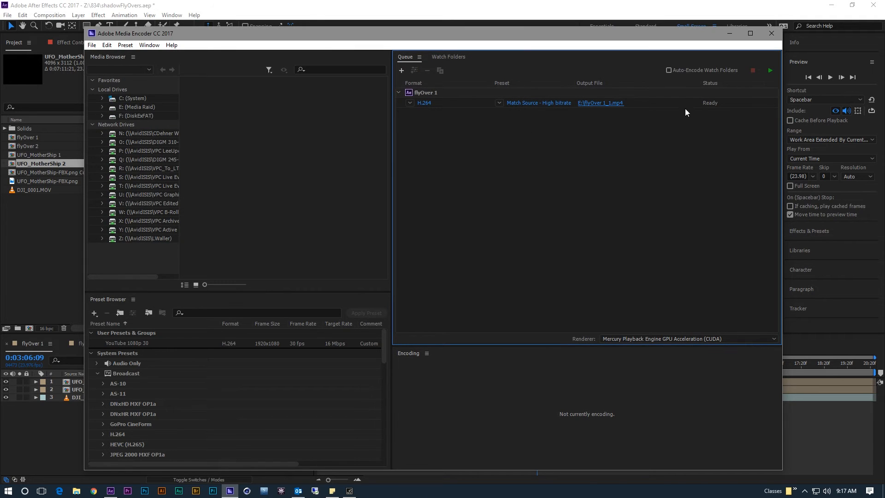
mouse_move(465, 200)
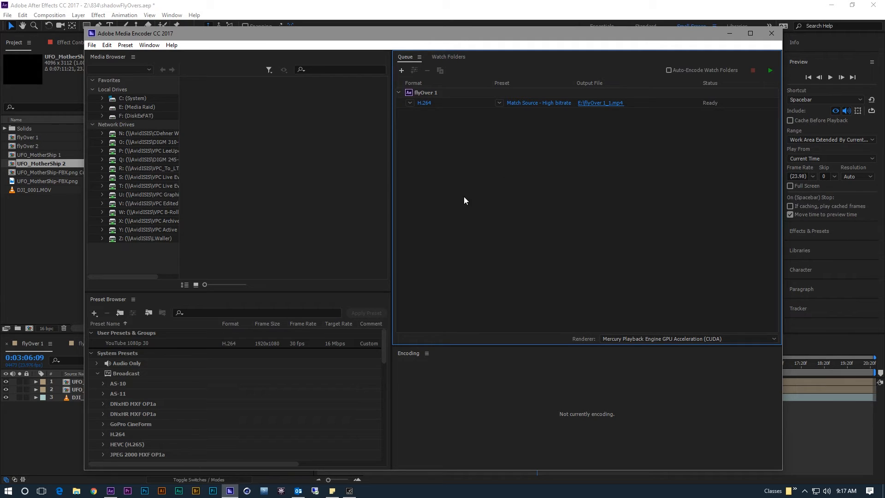
mouse_move(64, 431)
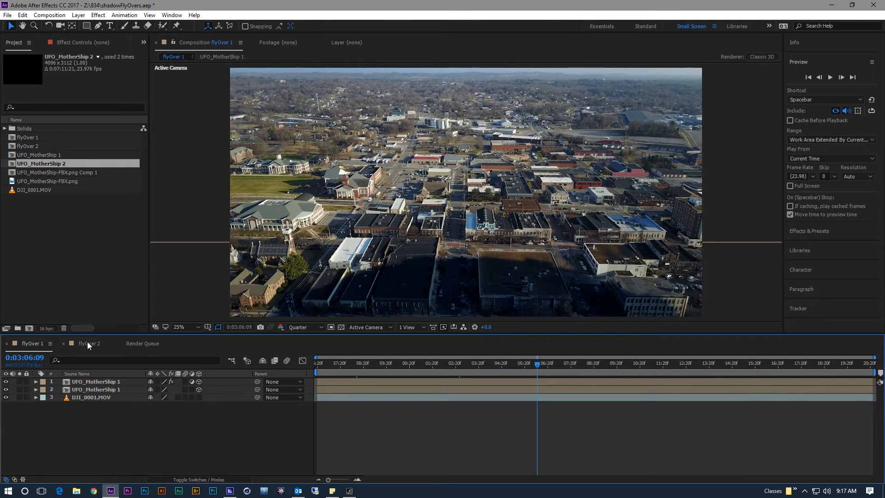
Step: Back in After Effects, move to the flyOver 2 composition and reach for the Composition commands
click(88, 343)
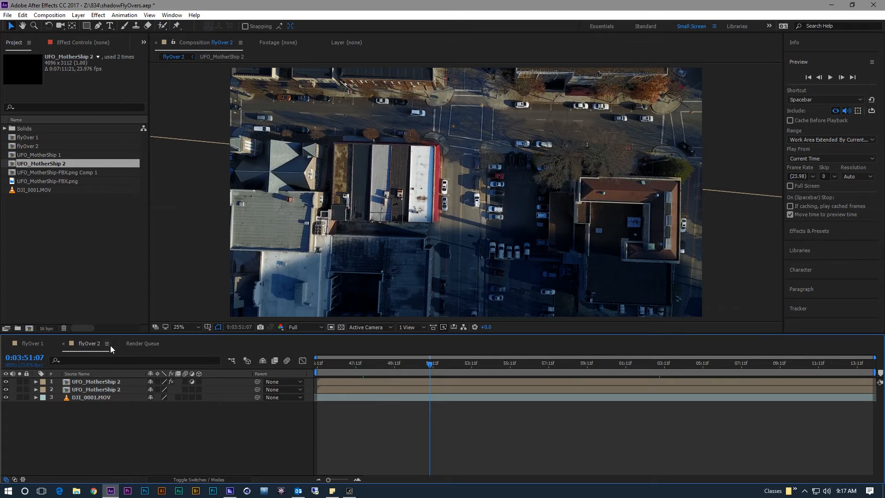
mouse_move(150, 426)
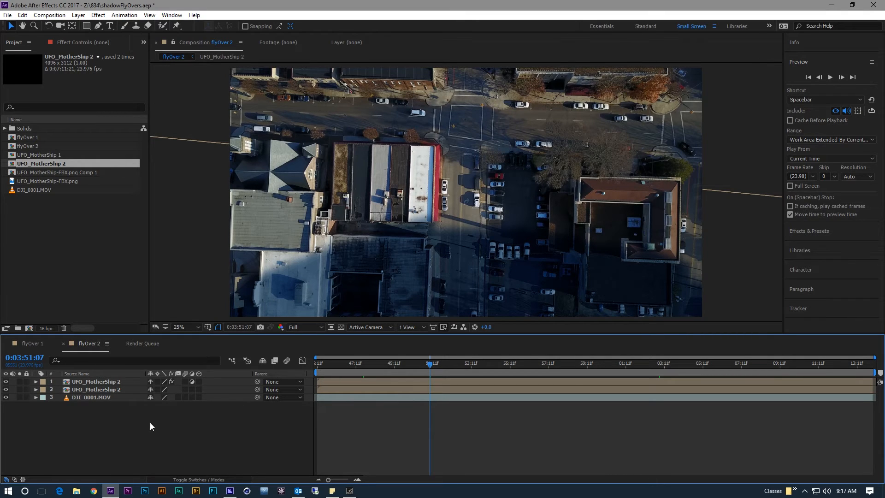
click(49, 15)
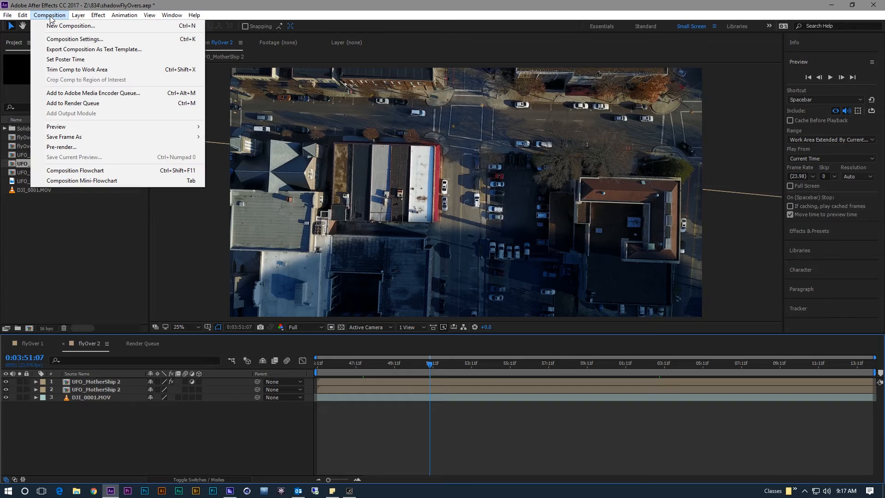
mouse_move(93, 92)
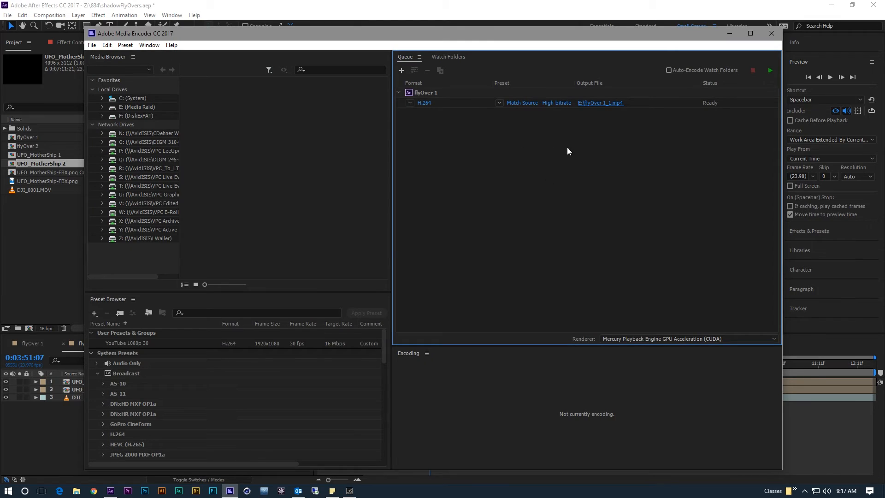
mouse_move(584, 133)
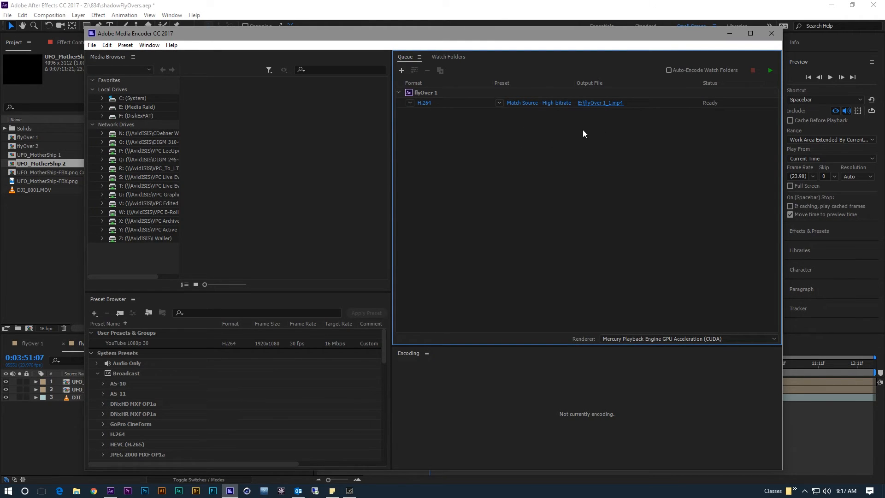
mouse_move(499, 153)
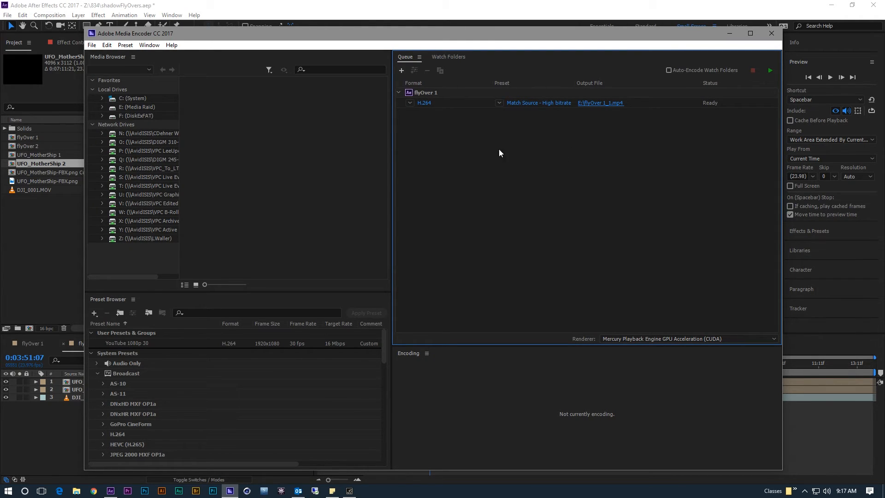
mouse_move(560, 176)
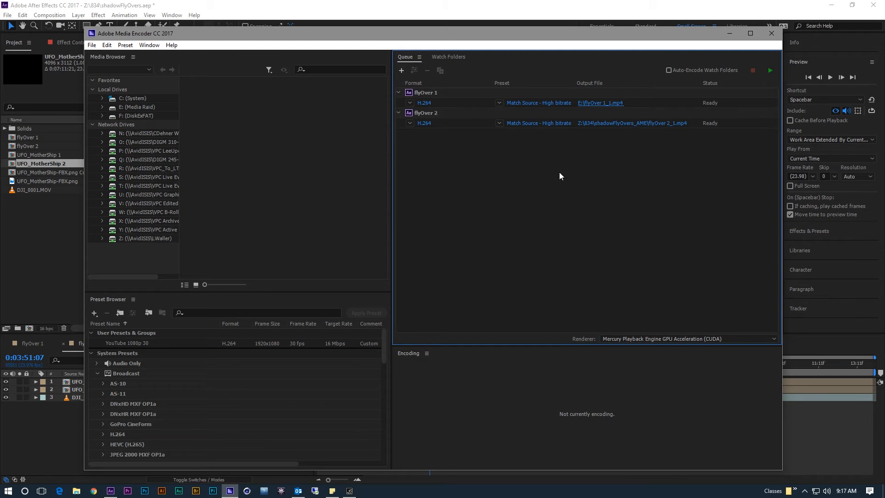
mouse_move(487, 128)
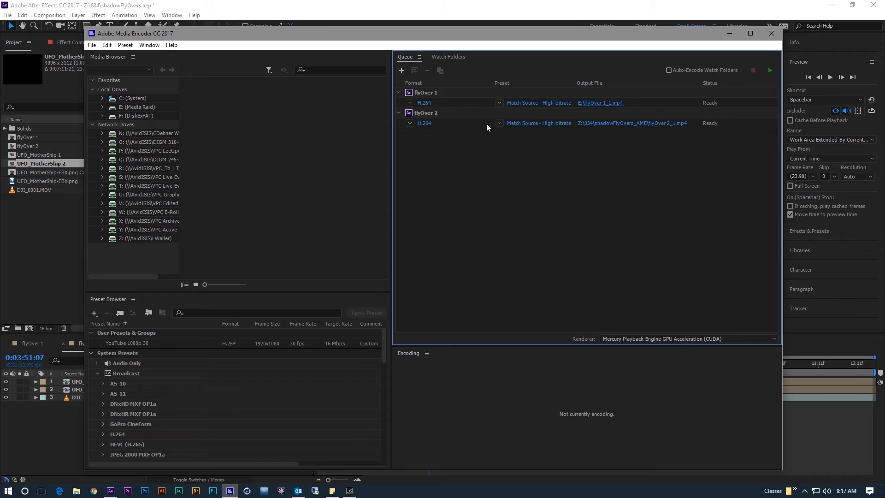
mouse_move(423, 127)
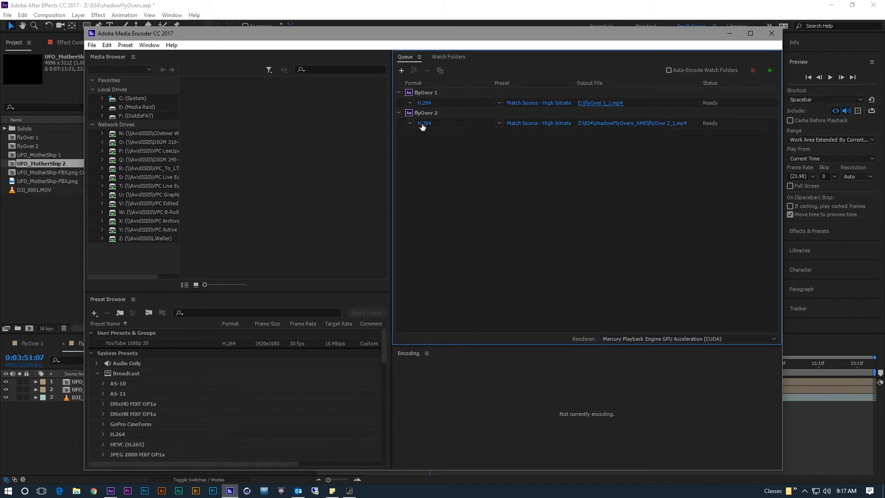
mouse_move(552, 122)
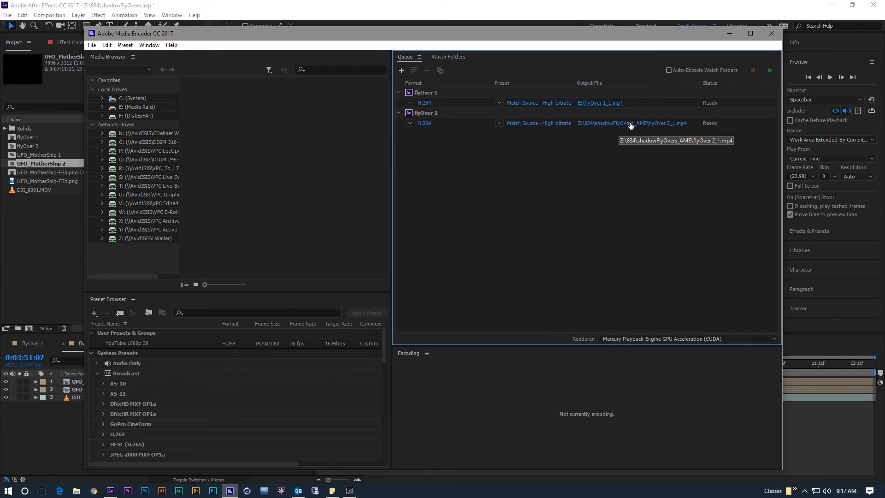
Step: Bring up the Save As location for flyOver 2's output, currently the shadowFlyOvers_AME folder on Z:
click(630, 122)
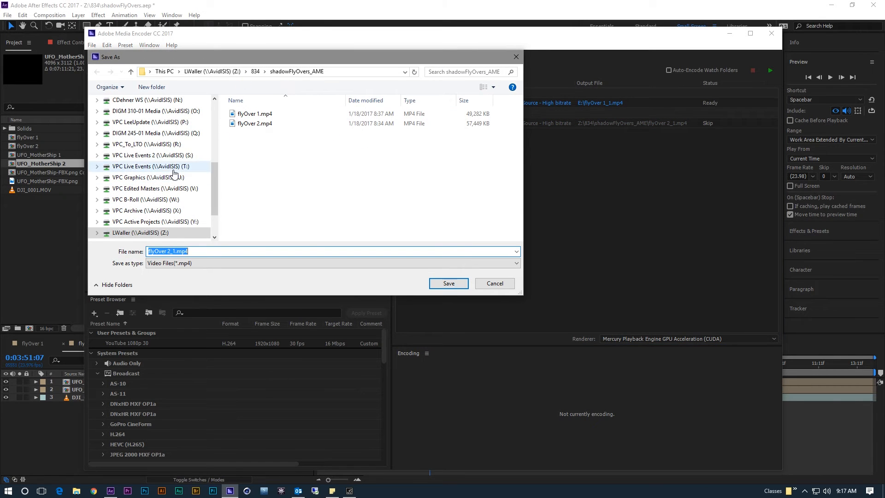
Step: Save flyOver 2's output to the Media Raid (E:) drive so both queued jobs are ready
scroll(up, 3)
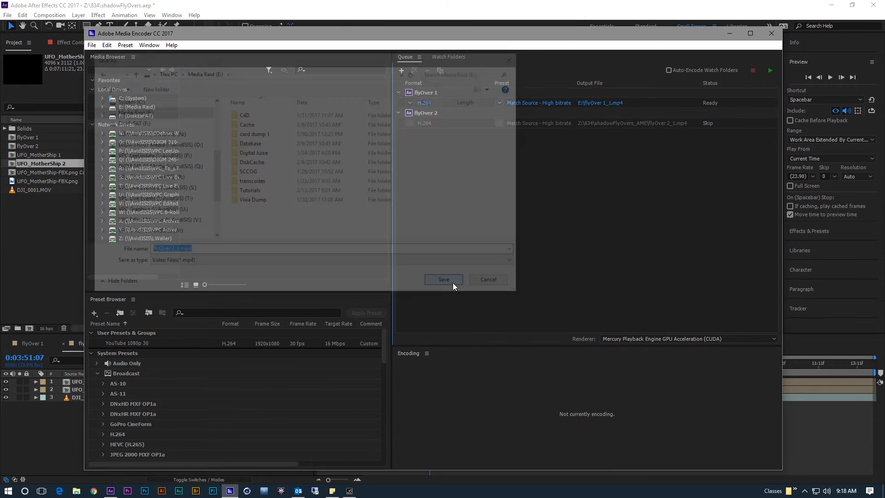
click(443, 279)
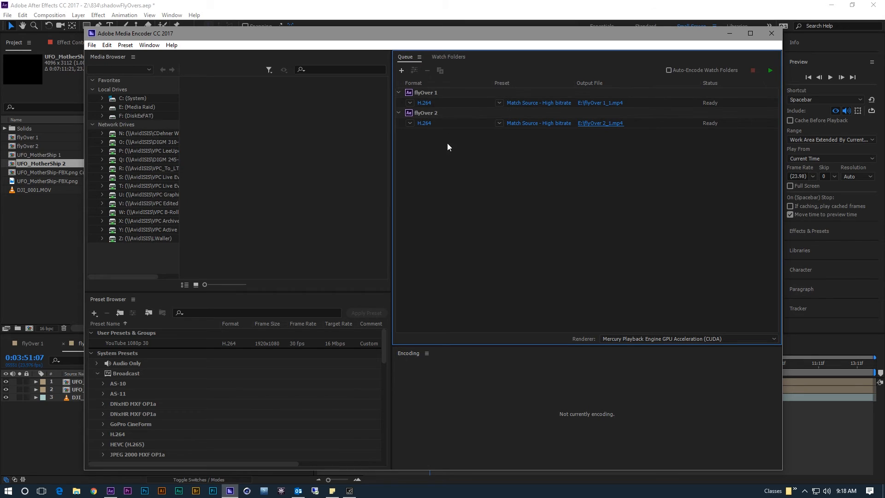
mouse_move(467, 188)
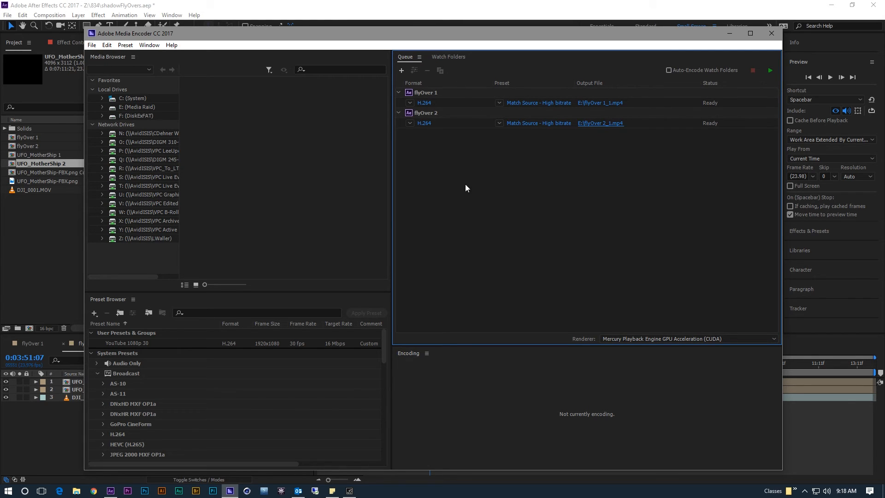
mouse_move(468, 147)
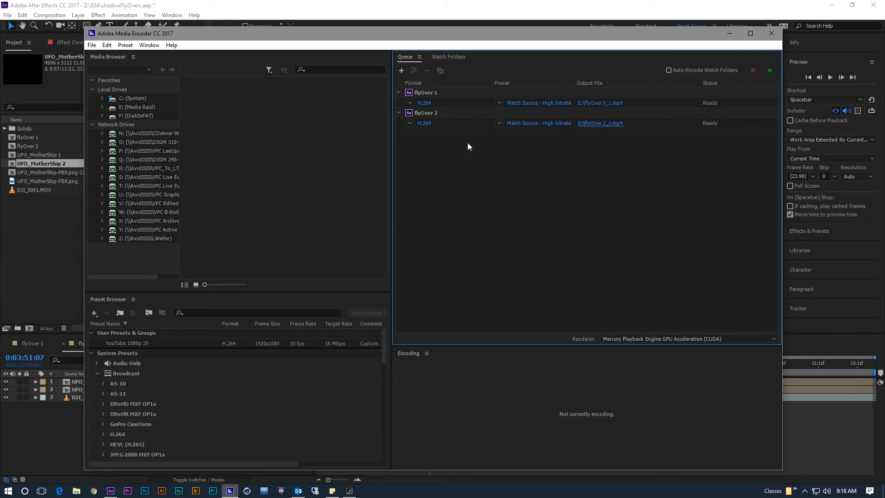
mouse_move(621, 270)
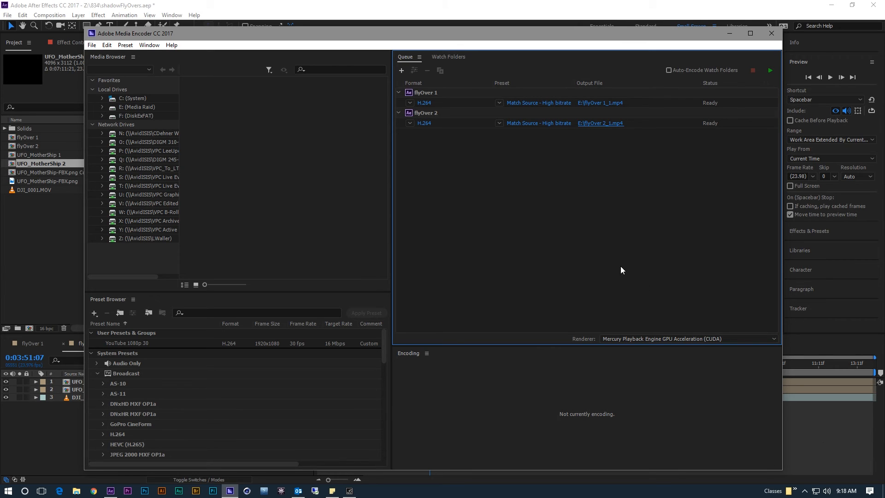
mouse_move(454, 129)
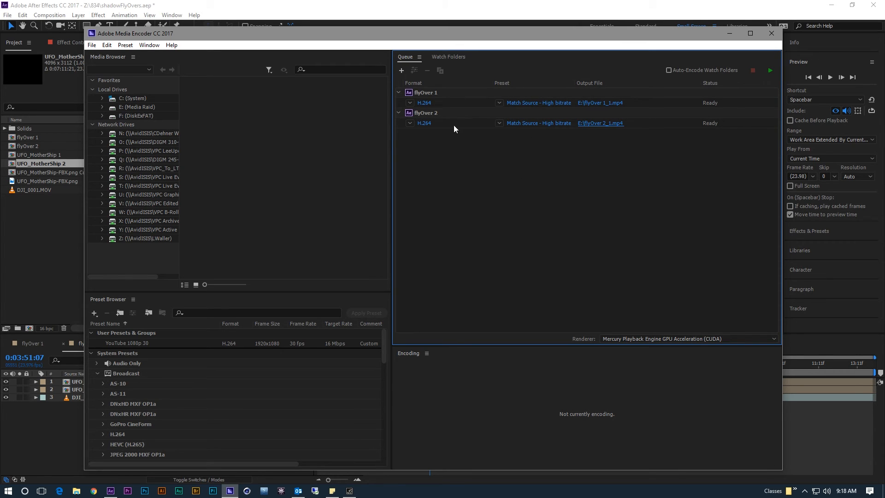
mouse_move(506, 145)
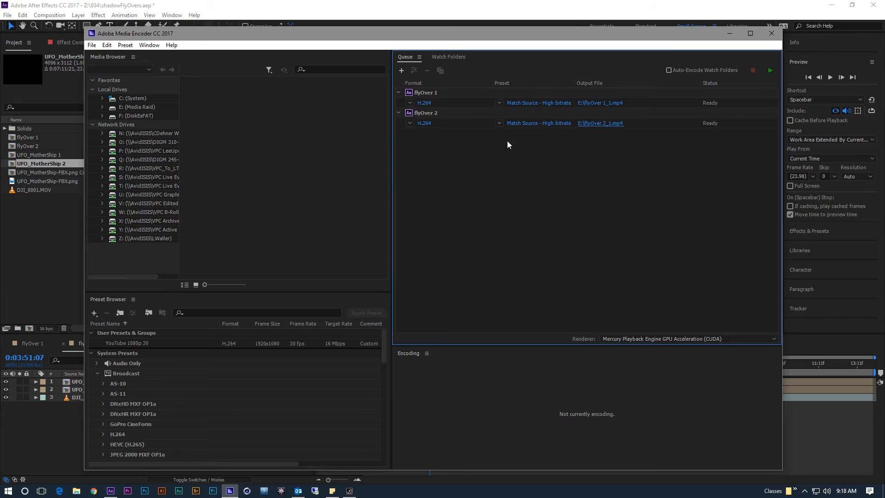
mouse_move(444, 107)
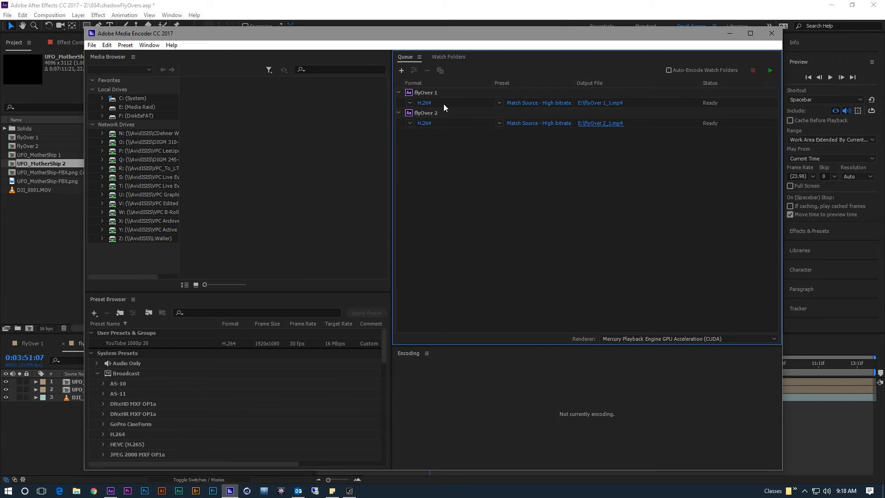
mouse_move(545, 145)
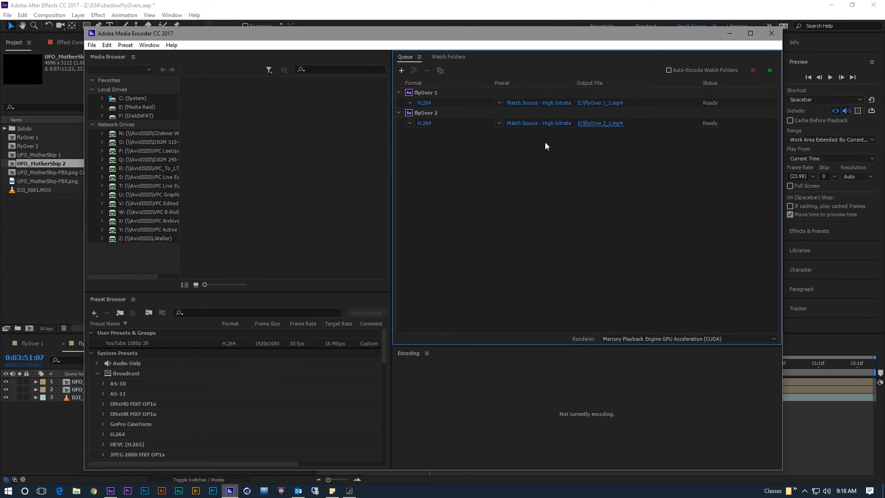
mouse_move(770, 70)
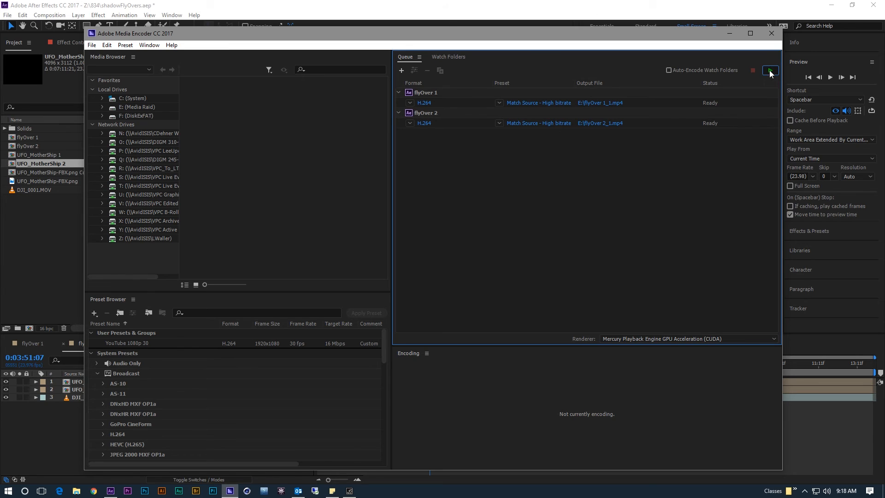
click(769, 70)
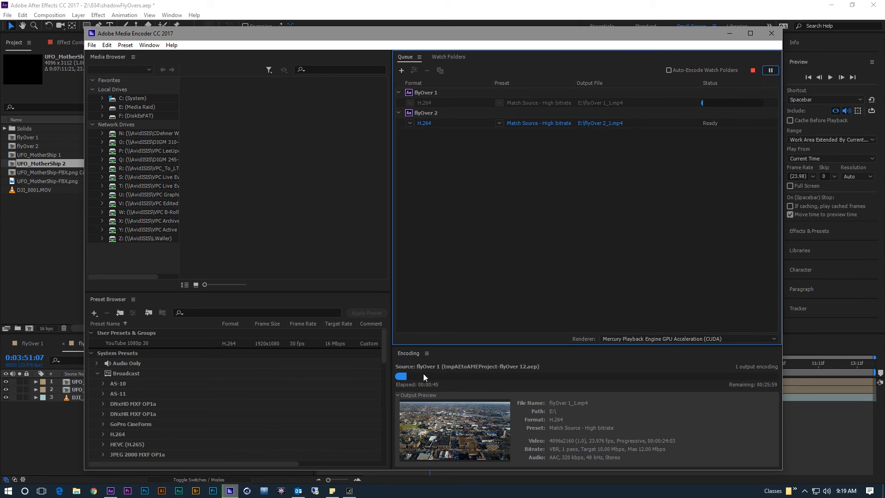
mouse_move(668, 241)
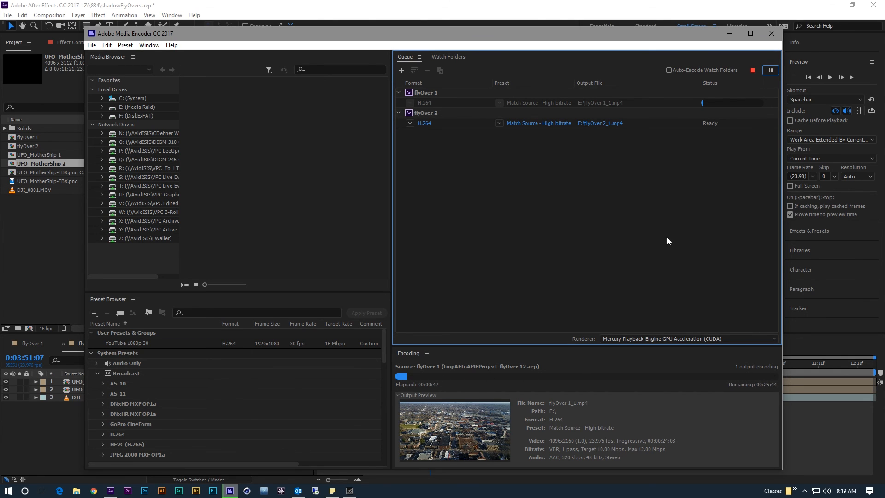
mouse_move(557, 127)
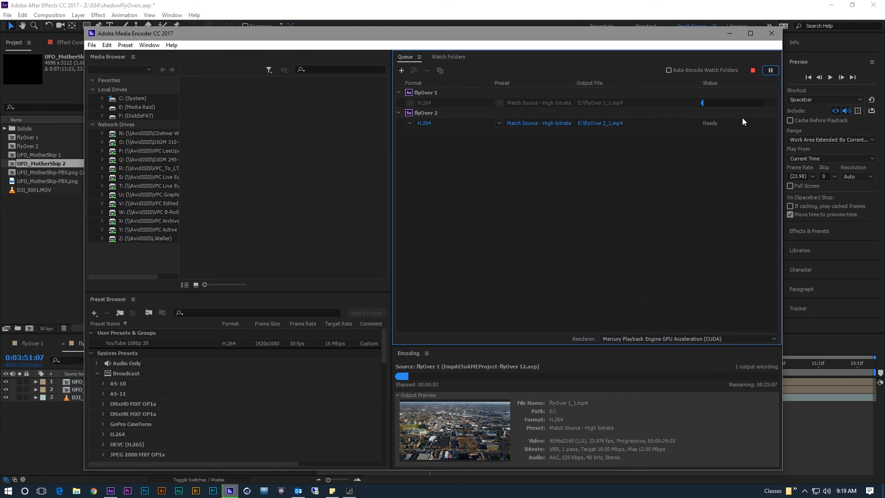
mouse_move(708, 128)
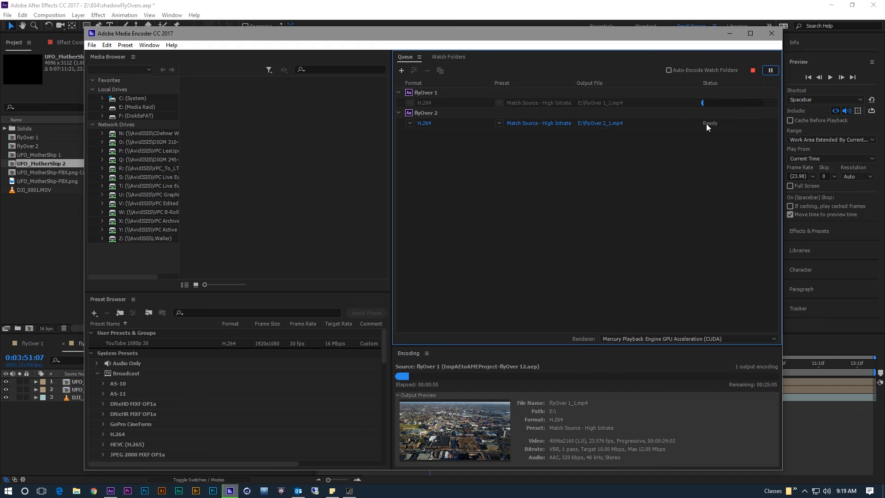
mouse_move(739, 101)
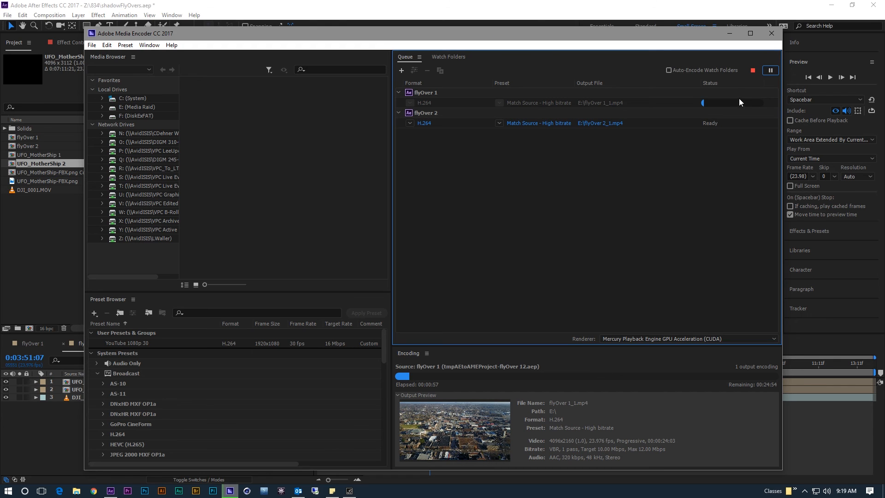
mouse_move(583, 149)
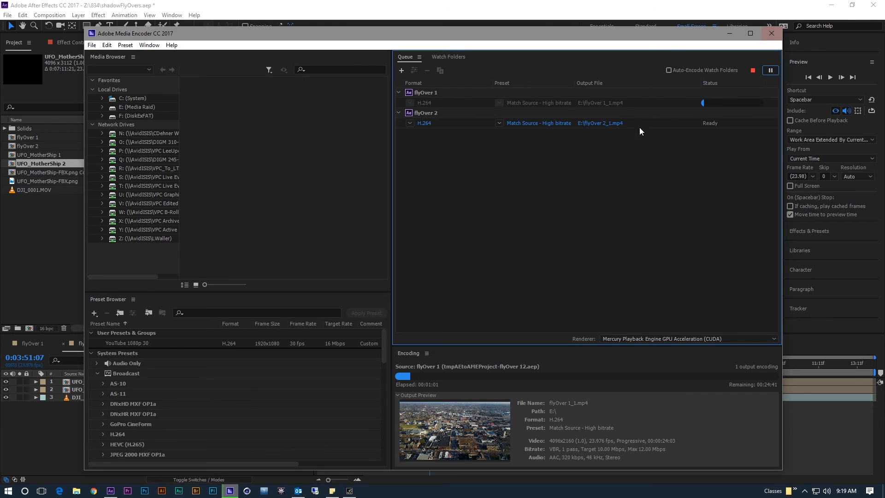
mouse_move(747, 70)
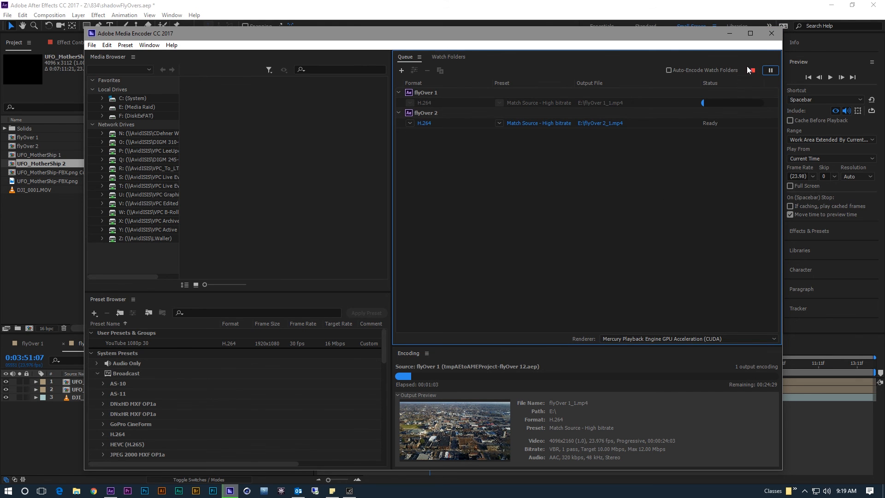